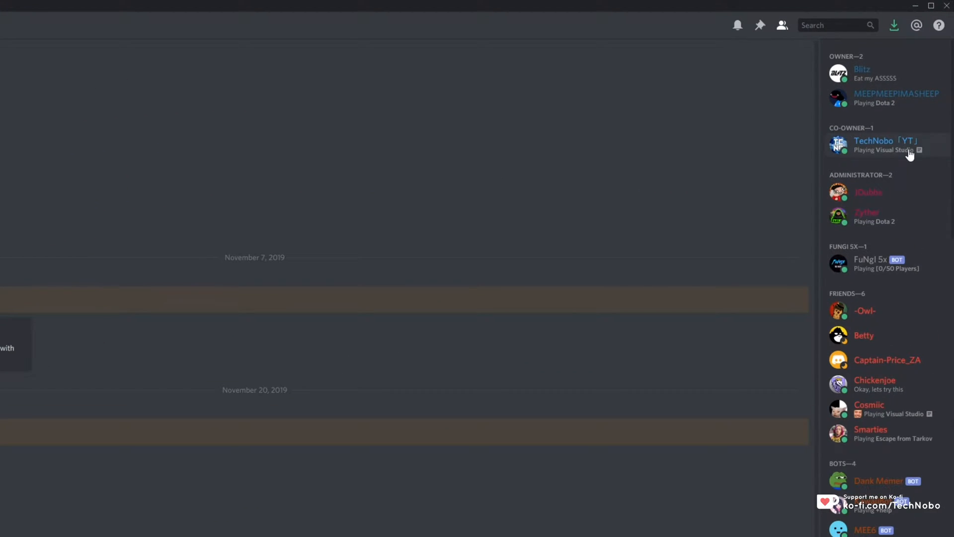
View own Discord profile card showing Visual Studio activity editing App.xaml with elapsed time
{"action": "left_click", "coordinate": [873, 144]}
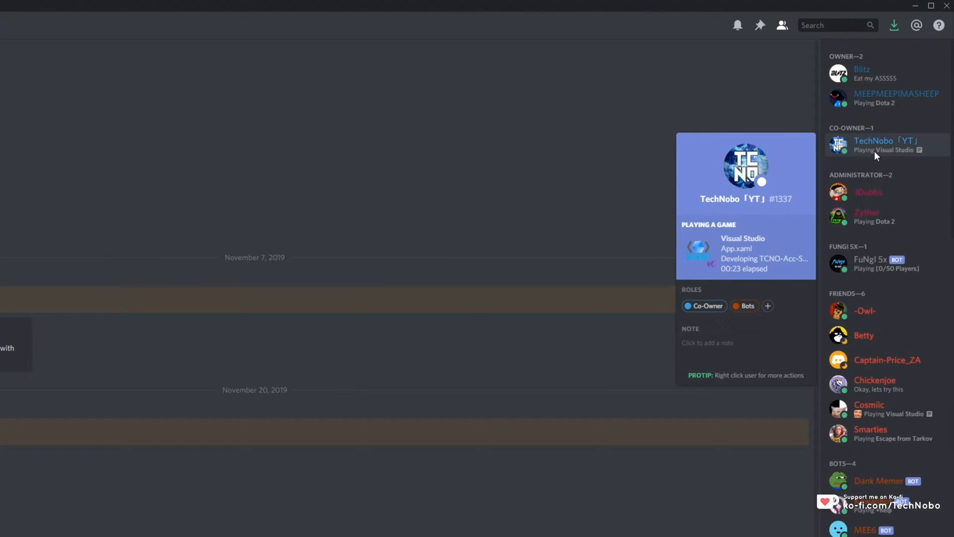
{"action": "mouse_move", "coordinate": [919, 156]}
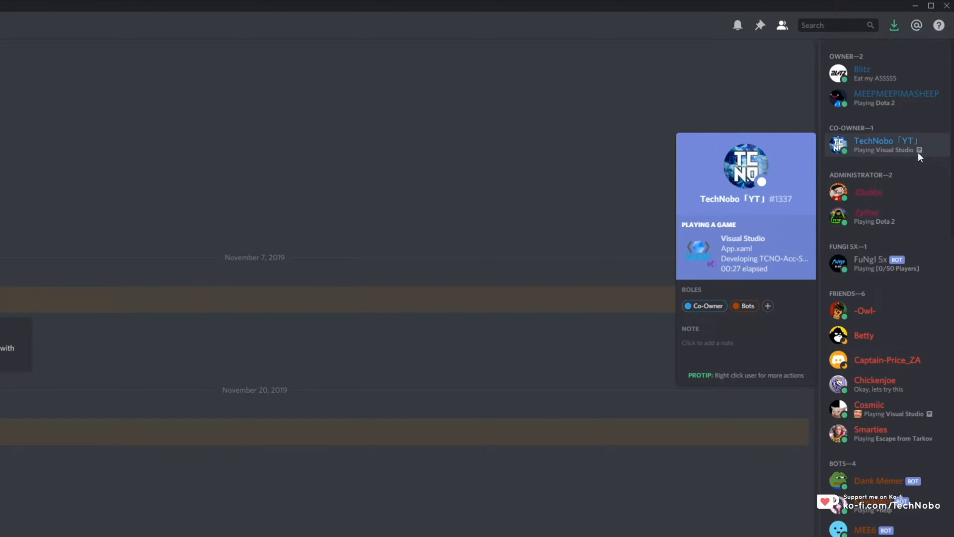
{"action": "mouse_move", "coordinate": [742, 239]}
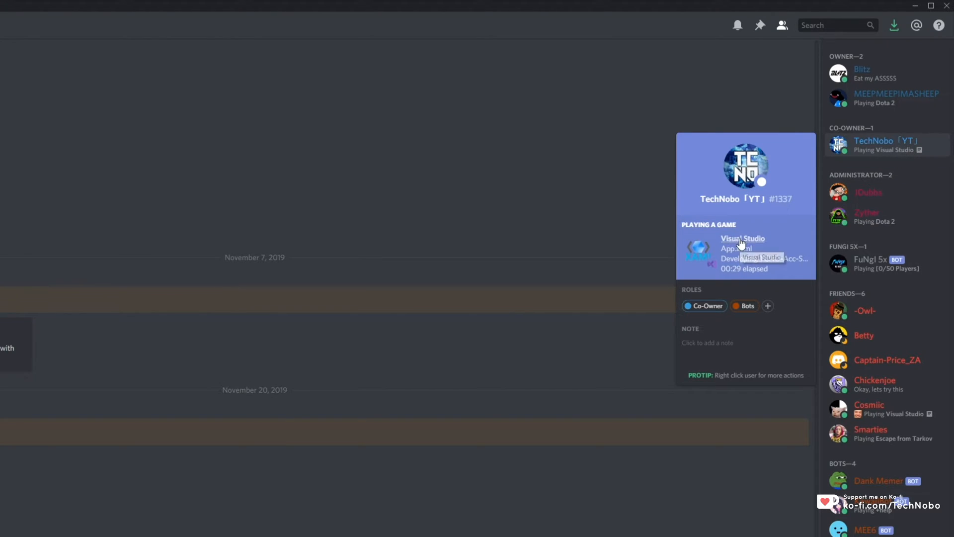
{"action": "left_click", "coordinate": [741, 238]}
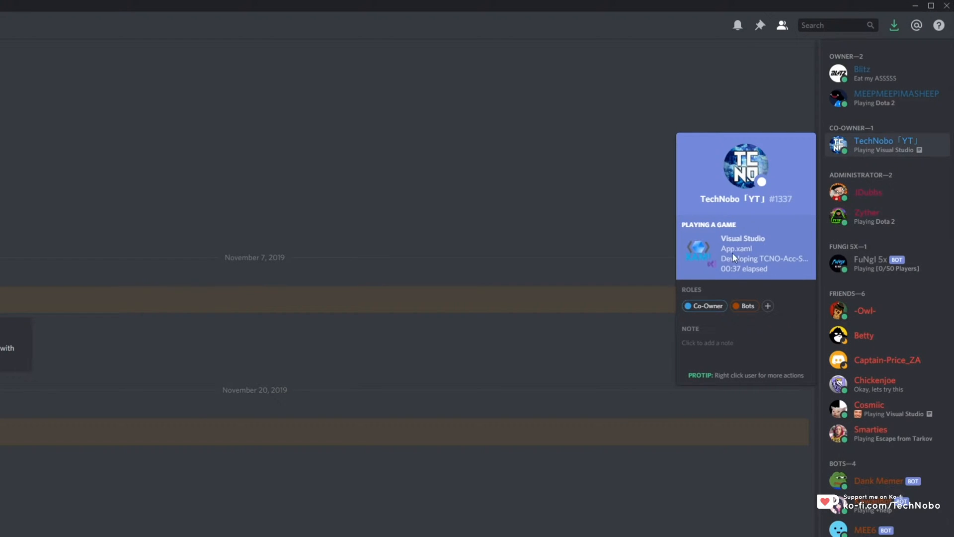
{"action": "mouse_move", "coordinate": [773, 272]}
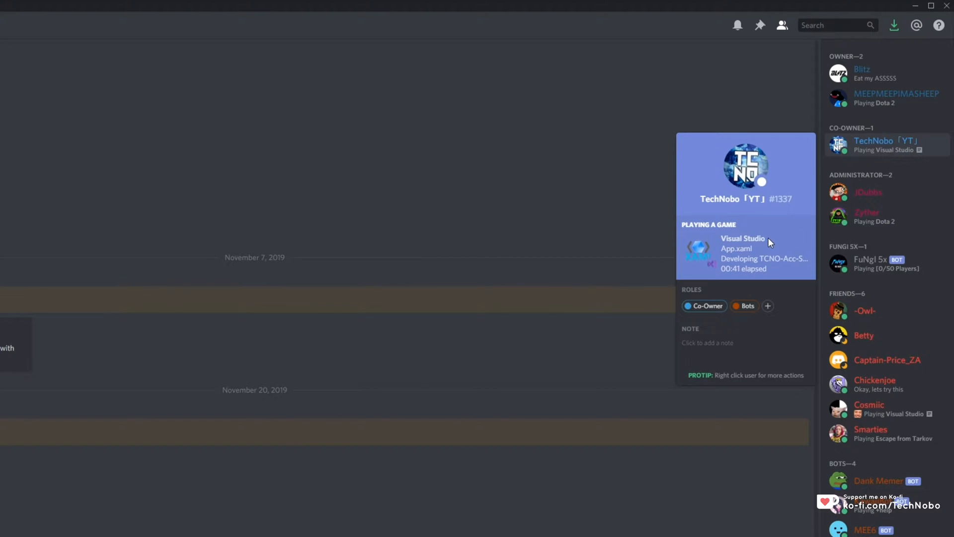
{"action": "mouse_move", "coordinate": [699, 250]}
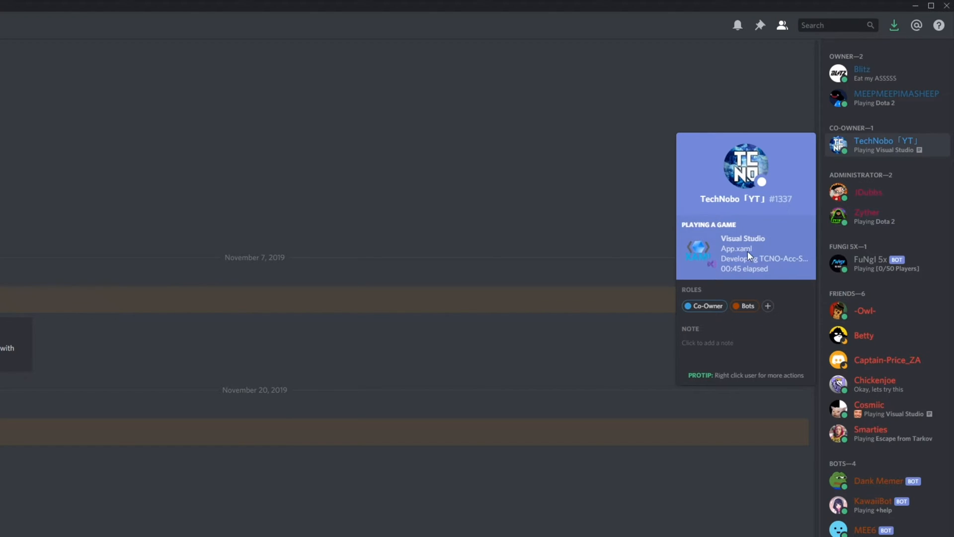
{"action": "mouse_move", "coordinate": [763, 258]}
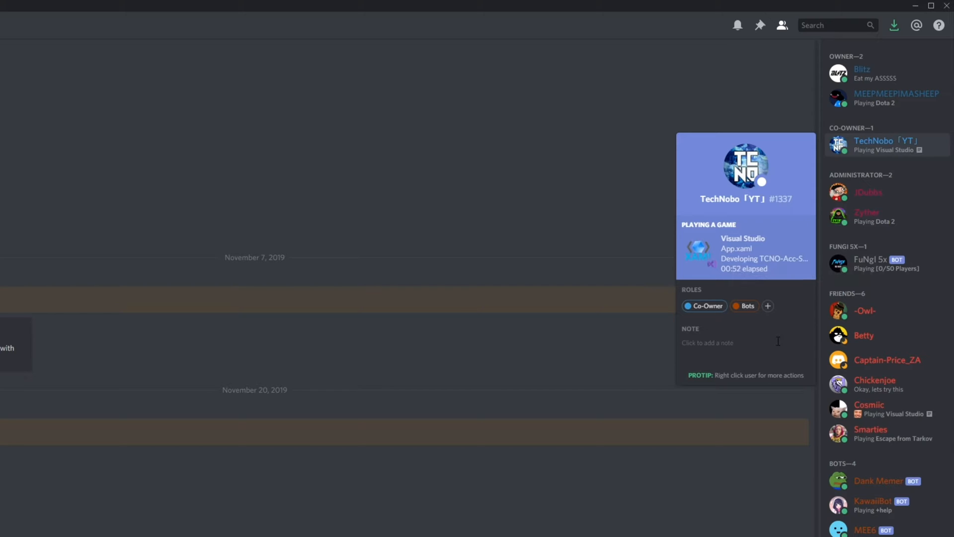
{"action": "mouse_move", "coordinate": [418, 346]}
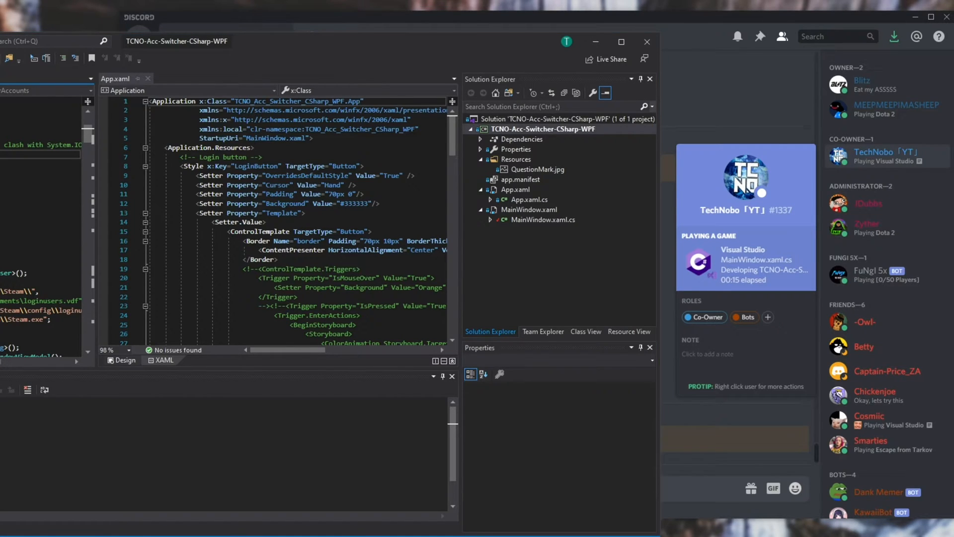
{"action": "mouse_move", "coordinate": [560, 254]}
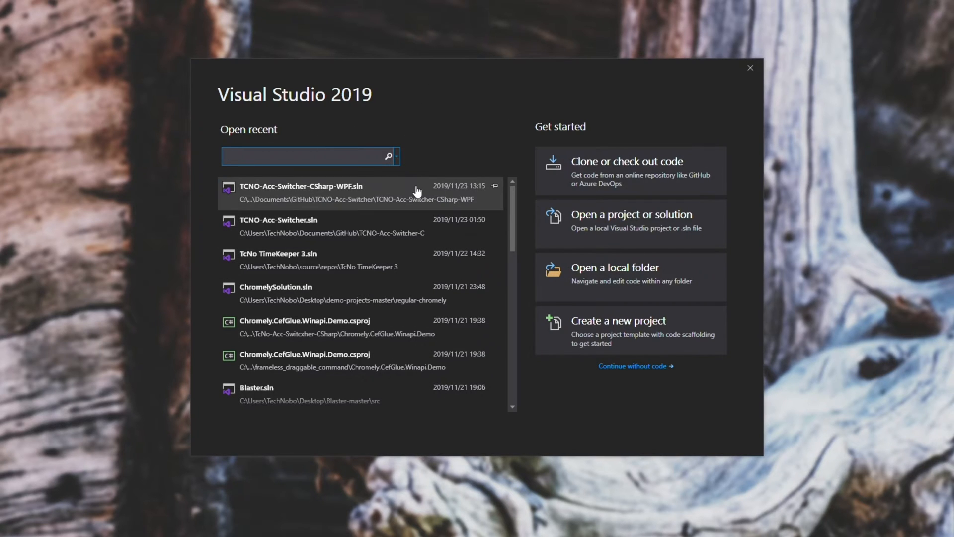
Open the TCNO-Acc-Switcher-CSharp-WPF solution from Visual Studio's recent projects list
{"action": "double_click", "coordinate": [300, 193]}
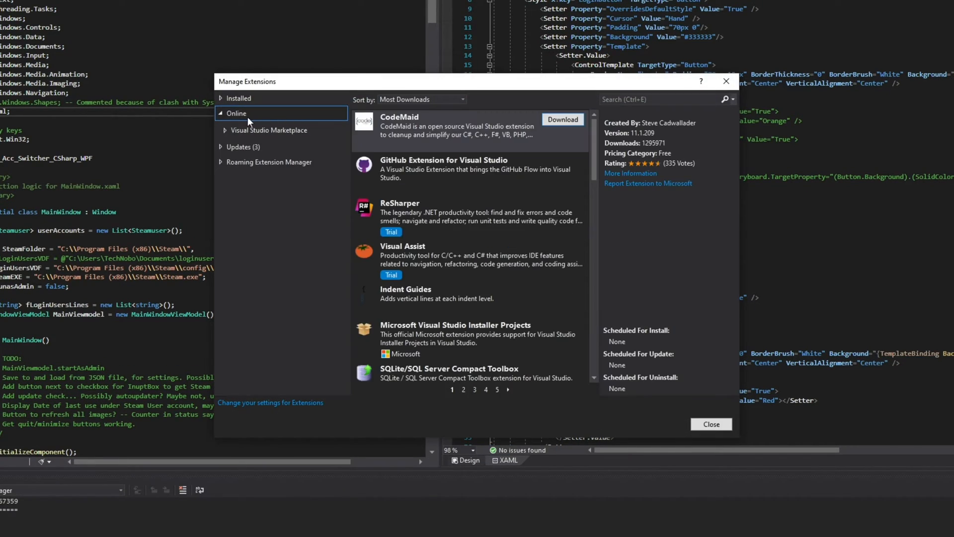
{"action": "mouse_move", "coordinate": [297, 125]}
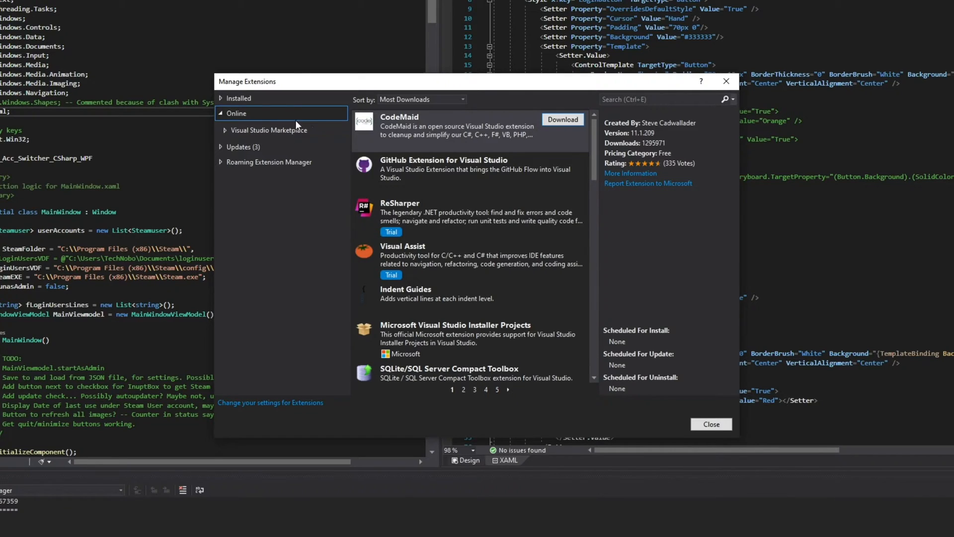
Search online extensions for 'Discord RPC', download Discord RPC for Visual Studio 2017 and 2019, and close
{"action": "type", "text": "D"}
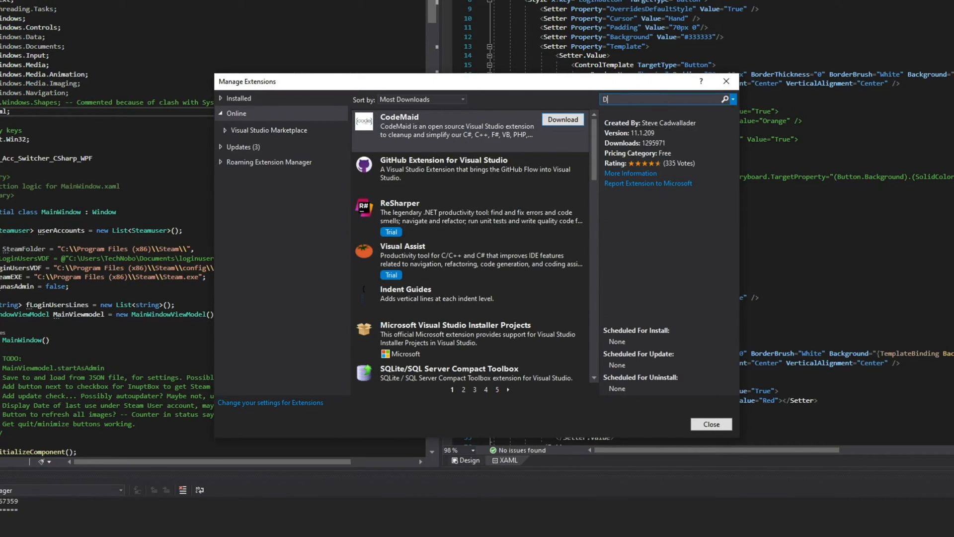
{"action": "type", "text": "Discord RPC"}
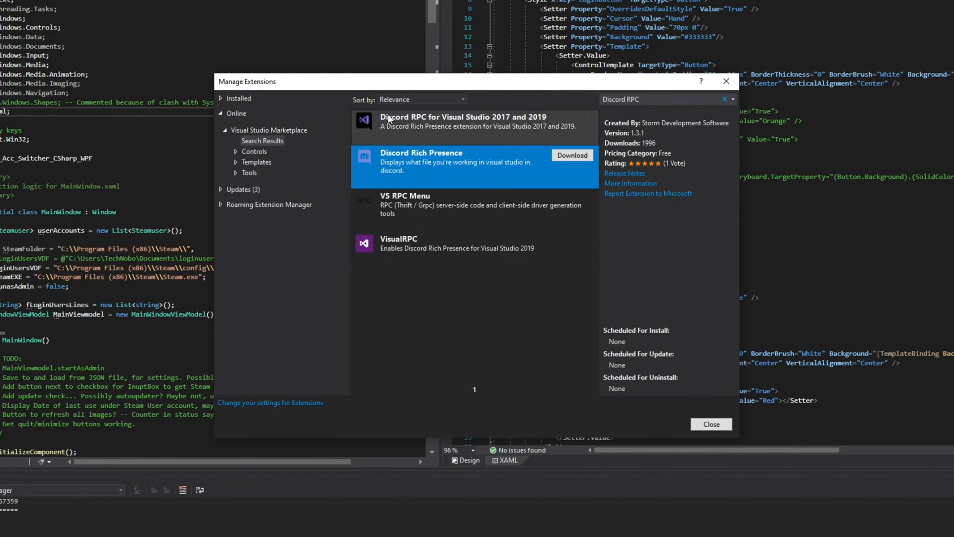
{"action": "mouse_move", "coordinate": [493, 126]}
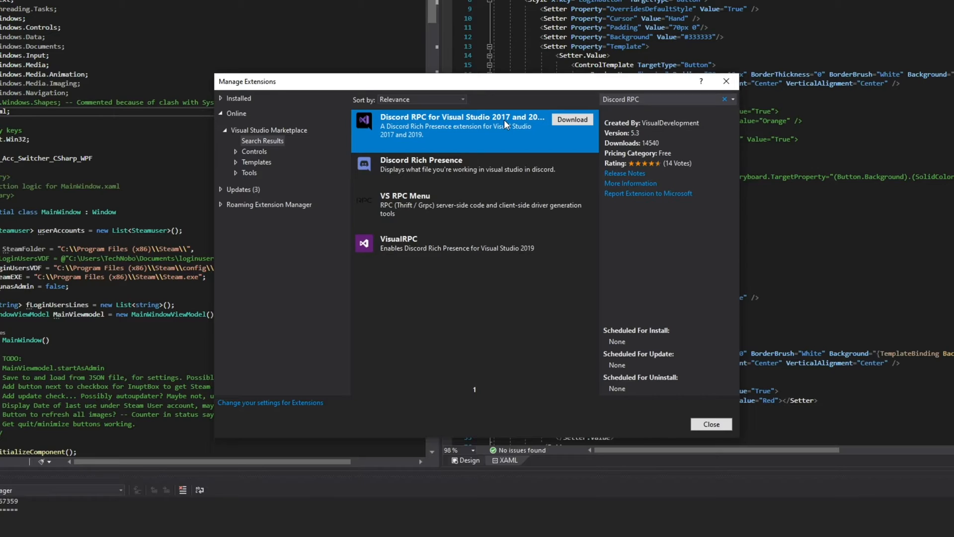
{"action": "mouse_move", "coordinate": [364, 121]}
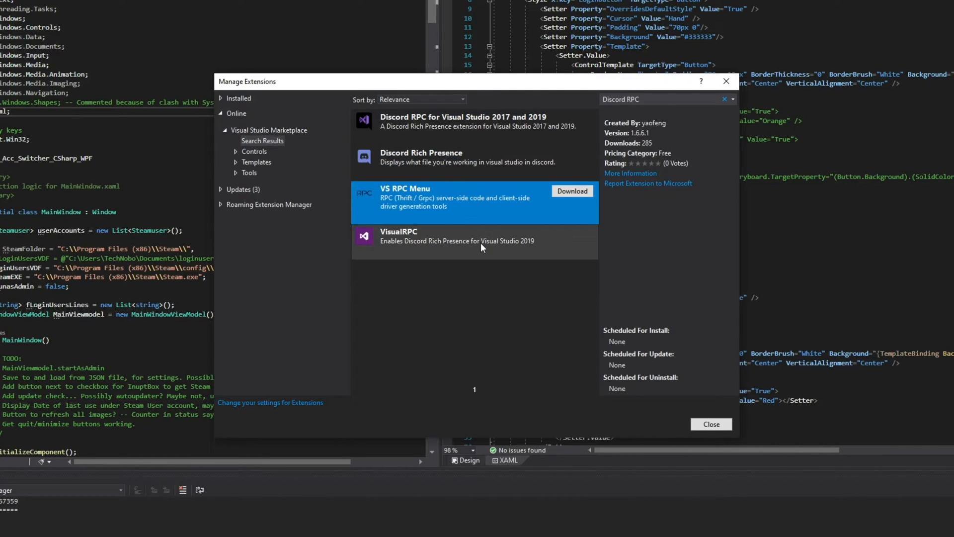
{"action": "left_click", "coordinate": [464, 121]}
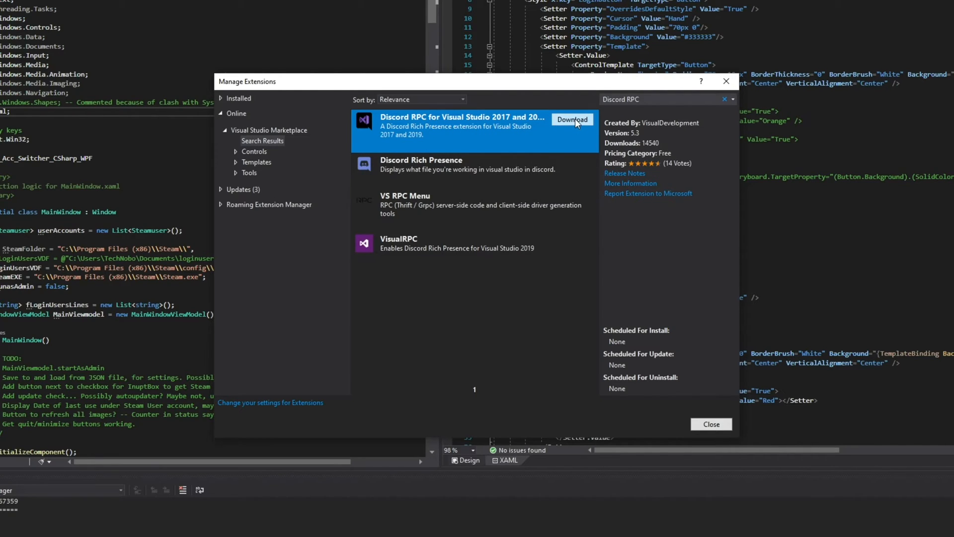
{"action": "left_click", "coordinate": [571, 119]}
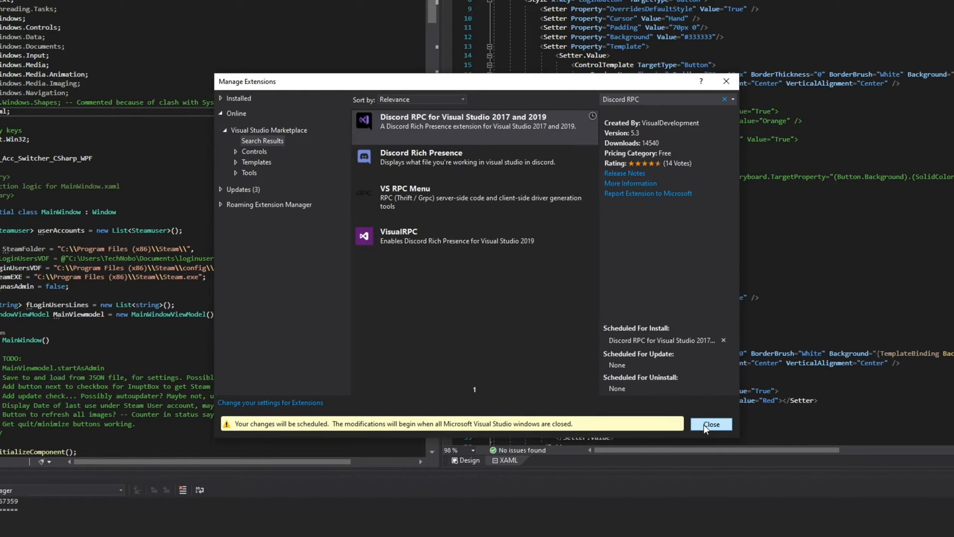
{"action": "left_click", "coordinate": [709, 425]}
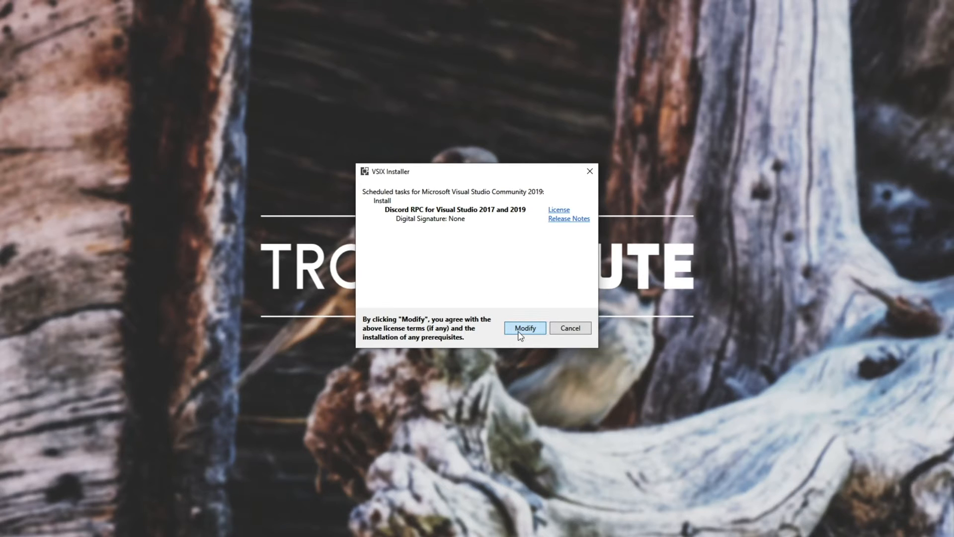
Approve and start the VSIX install into Microsoft Visual Studio Community 2019
{"action": "left_click", "coordinate": [524, 327]}
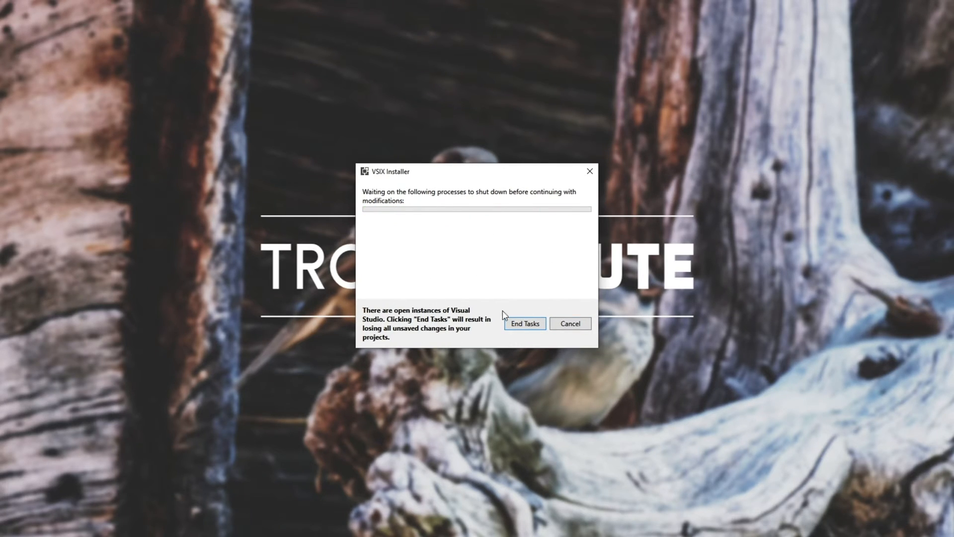
{"action": "mouse_move", "coordinate": [437, 295]}
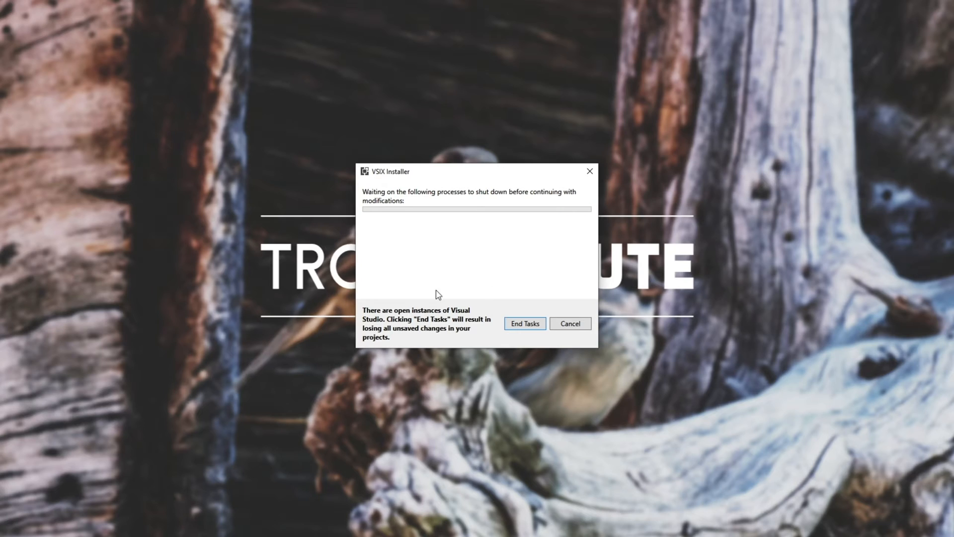
{"action": "left_click", "coordinate": [524, 323]}
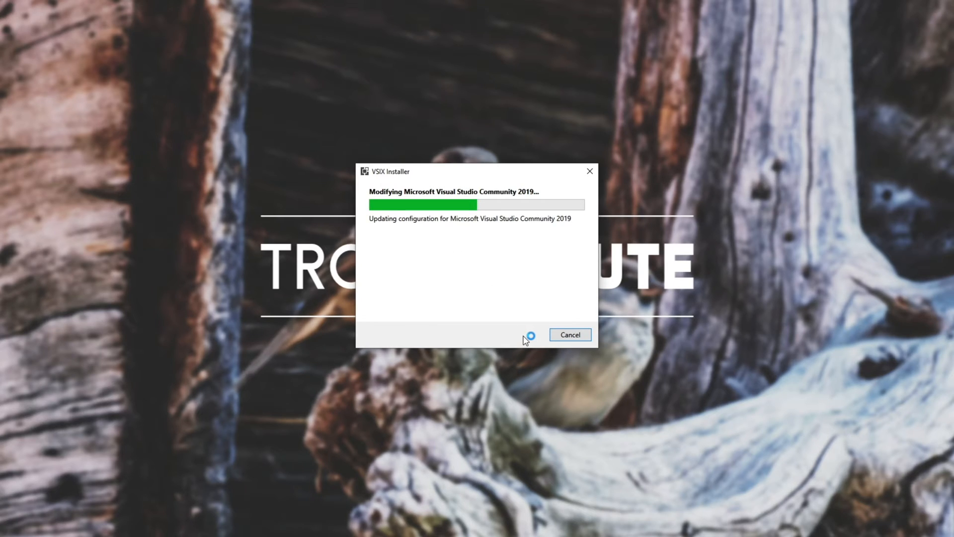
{"action": "mouse_move", "coordinate": [640, 327]}
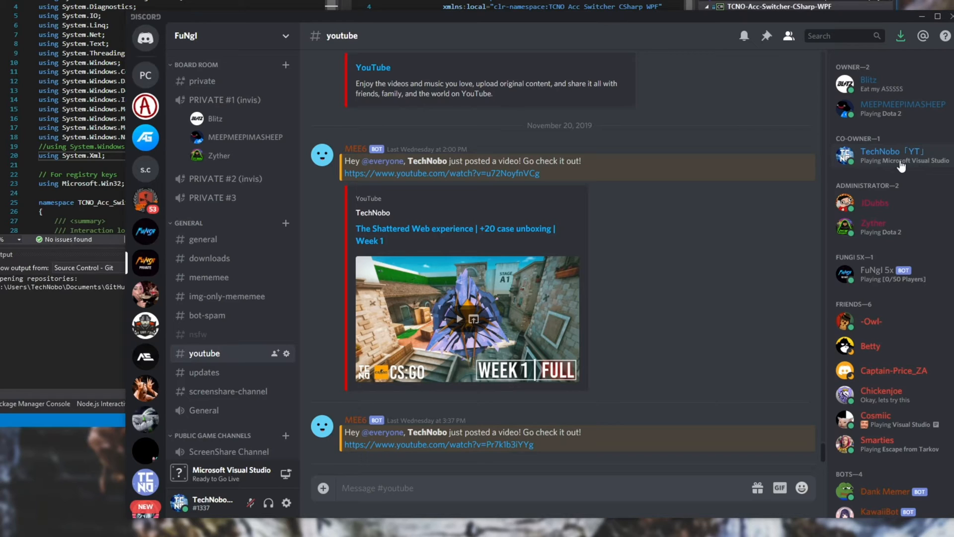
Check own profile shows Microsoft Visual Studio as played game, then go to User Settings
{"action": "left_click", "coordinate": [881, 151]}
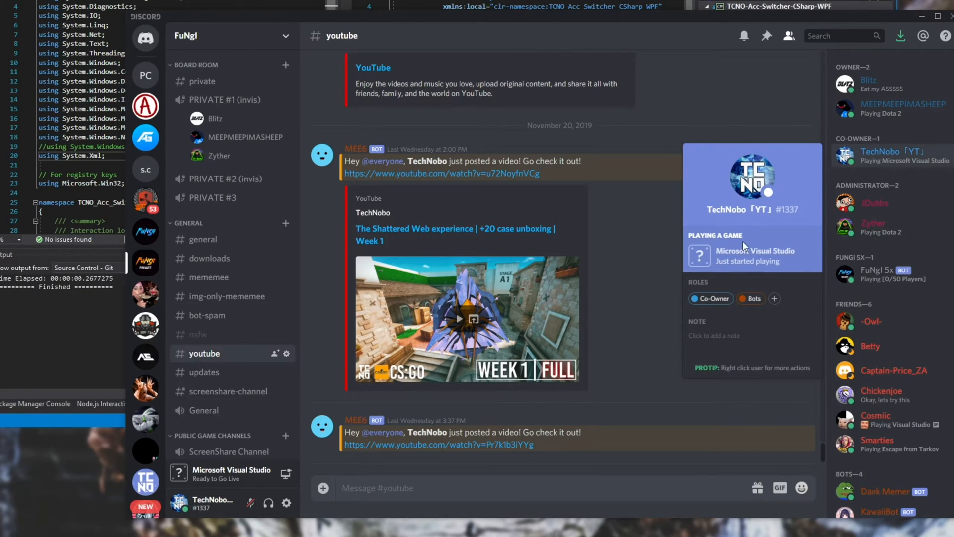
{"action": "left_click", "coordinate": [286, 503]}
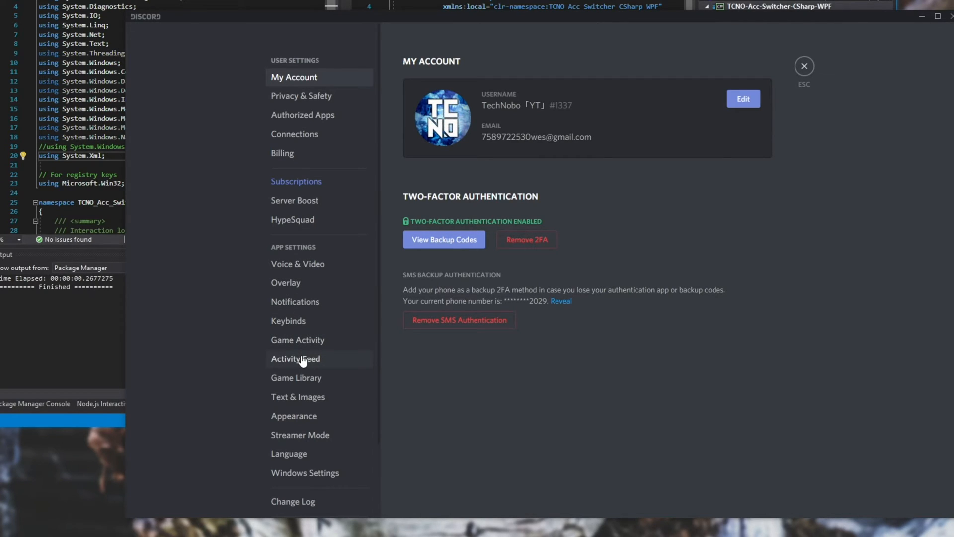
Confirm Game Activity lists Microsoft Visual Studio as now playing, then return to the channel
{"action": "left_click", "coordinate": [297, 340]}
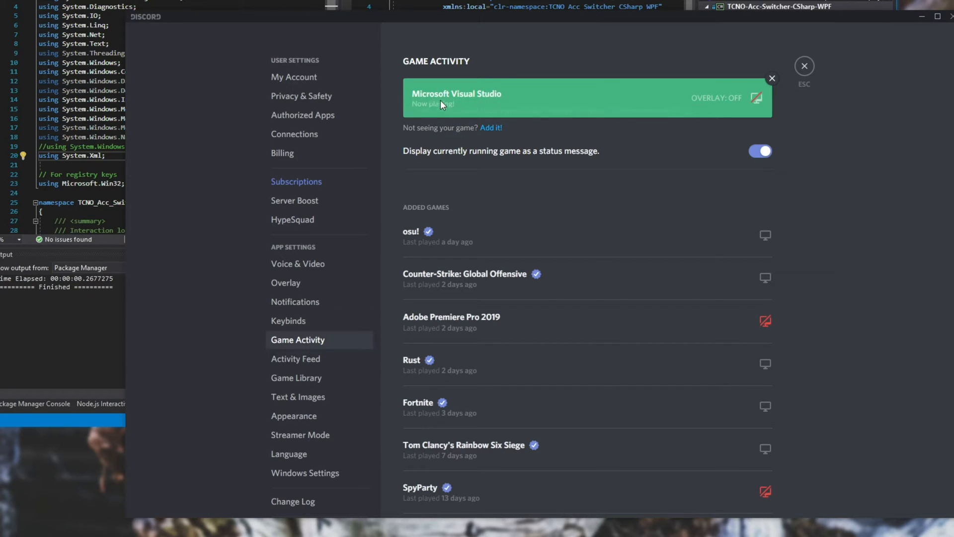
{"action": "mouse_move", "coordinate": [777, 83]}
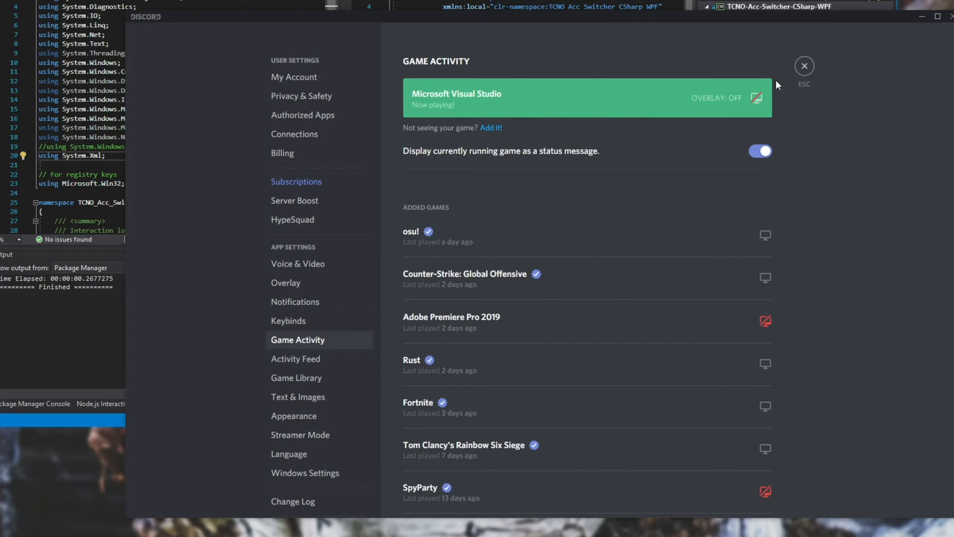
{"action": "left_click", "coordinate": [804, 65]}
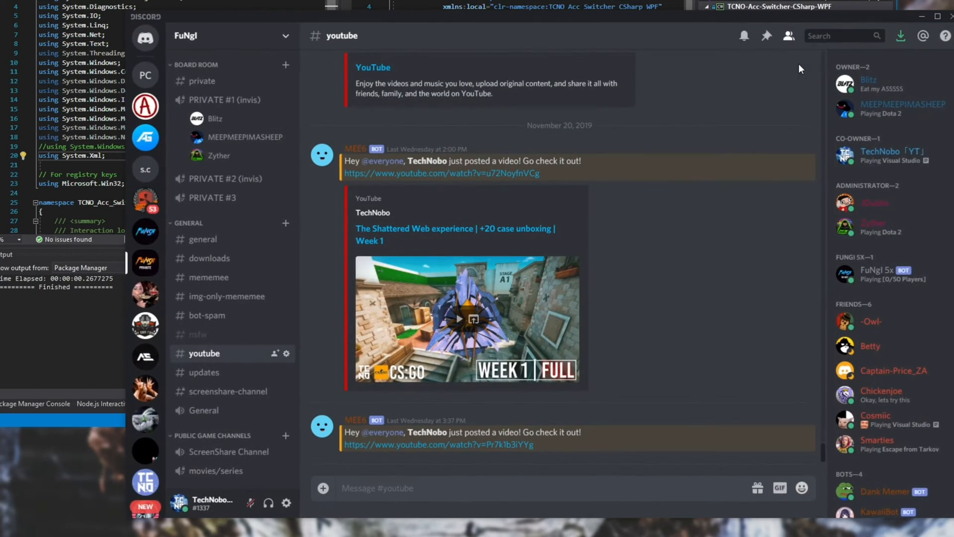
{"action": "mouse_move", "coordinate": [899, 167]}
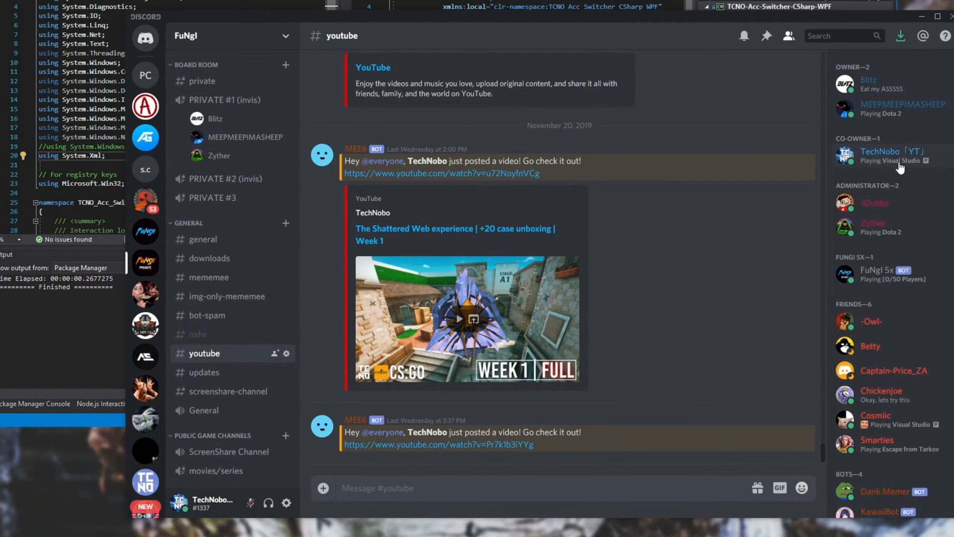
View own profile's Visual Studio rich presence now showing MainWindow.xaml.cs being edited
{"action": "left_click", "coordinate": [880, 155]}
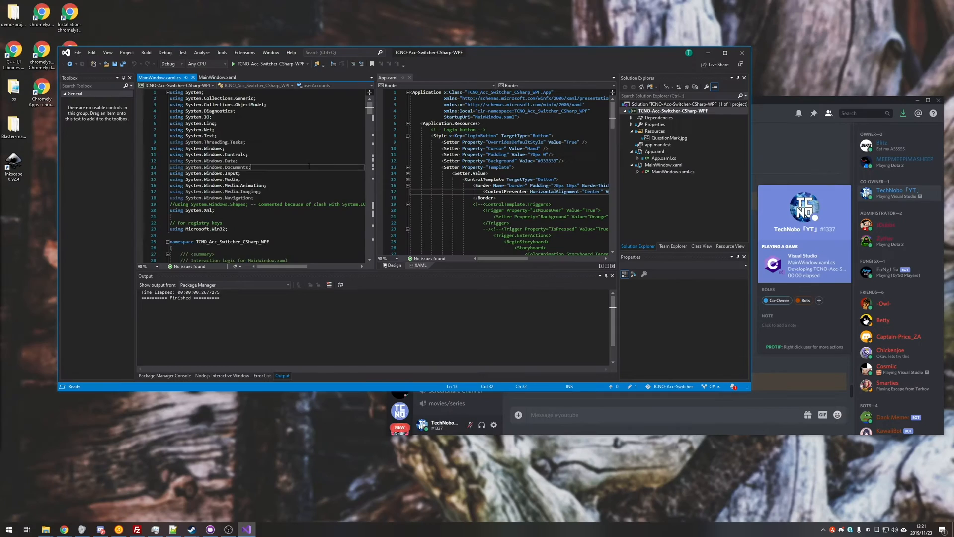
{"action": "scroll", "scroll_direction": "down", "scroll_amount": 3}
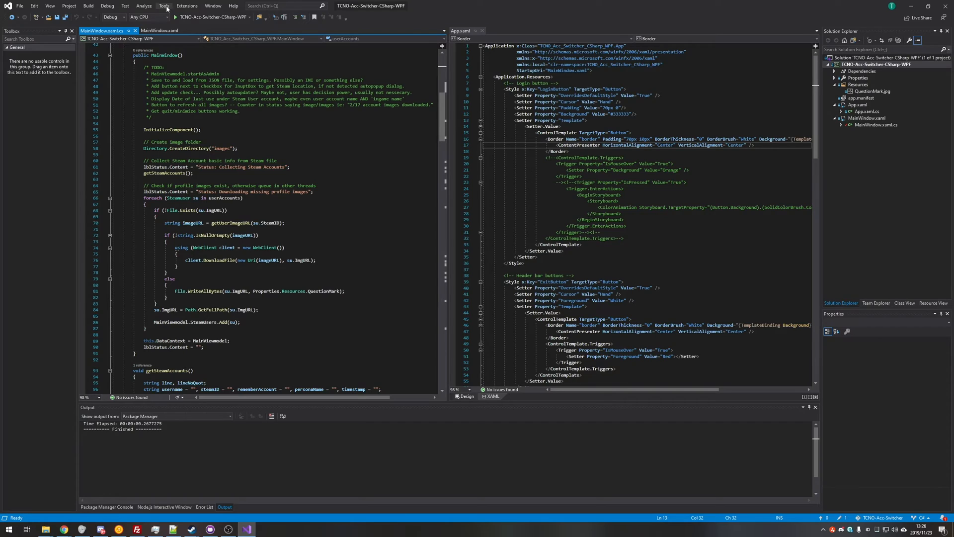
Bring up Discord Rich Presence Settings from the Tools menu
{"action": "left_click", "coordinate": [164, 6]}
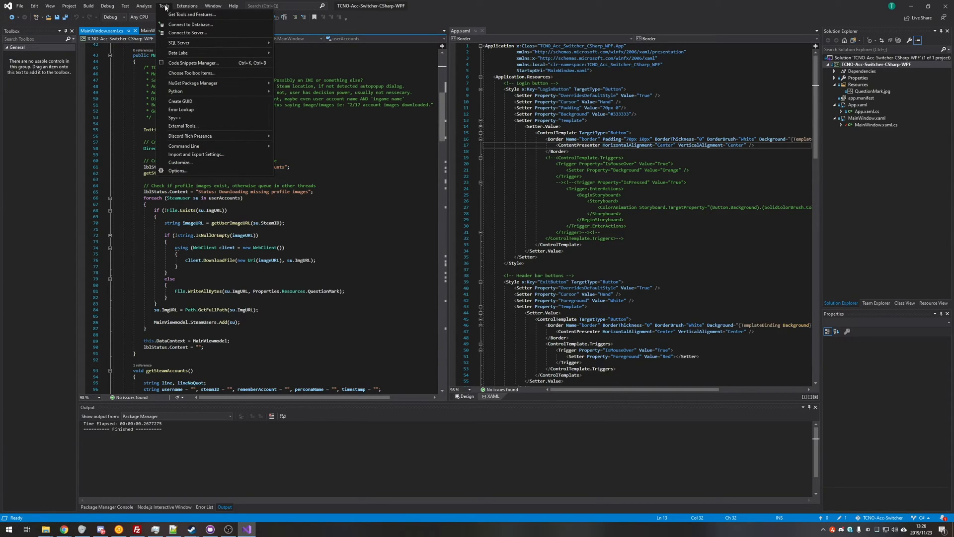
{"action": "mouse_move", "coordinate": [192, 136]}
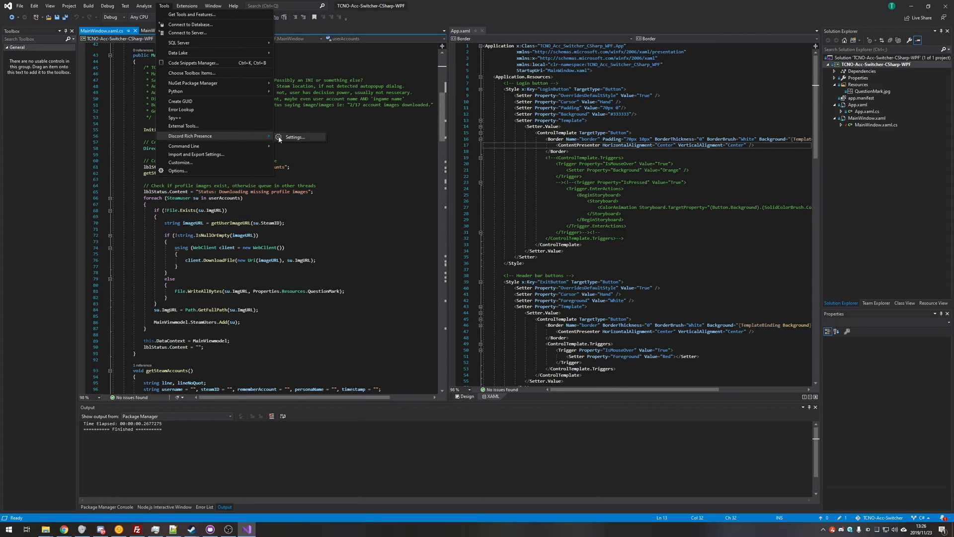
{"action": "left_click", "coordinate": [296, 137]}
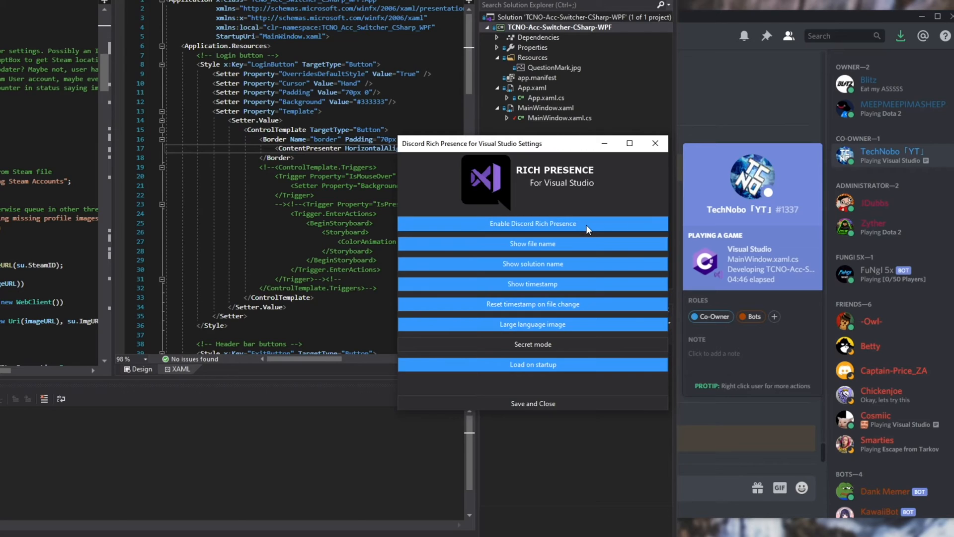
{"action": "mouse_move", "coordinate": [559, 229]}
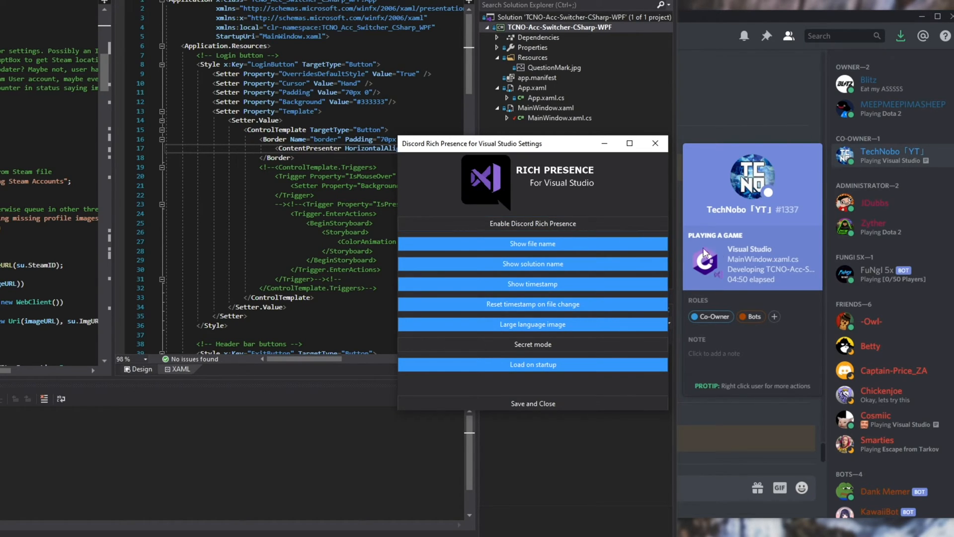
Re-enable Discord Rich Presence and save, restarting the activity timer on the profile card
{"action": "left_click", "coordinate": [532, 403]}
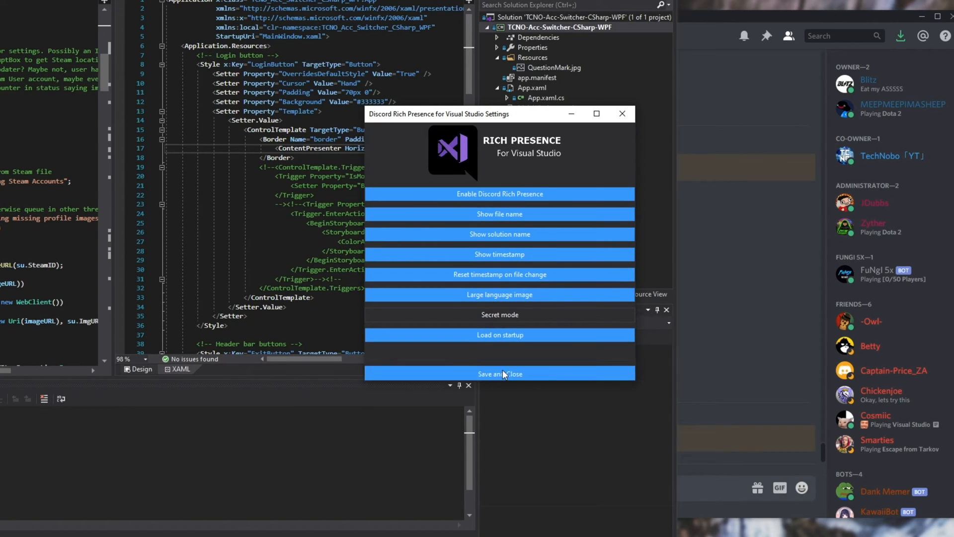
{"action": "left_click", "coordinate": [499, 374]}
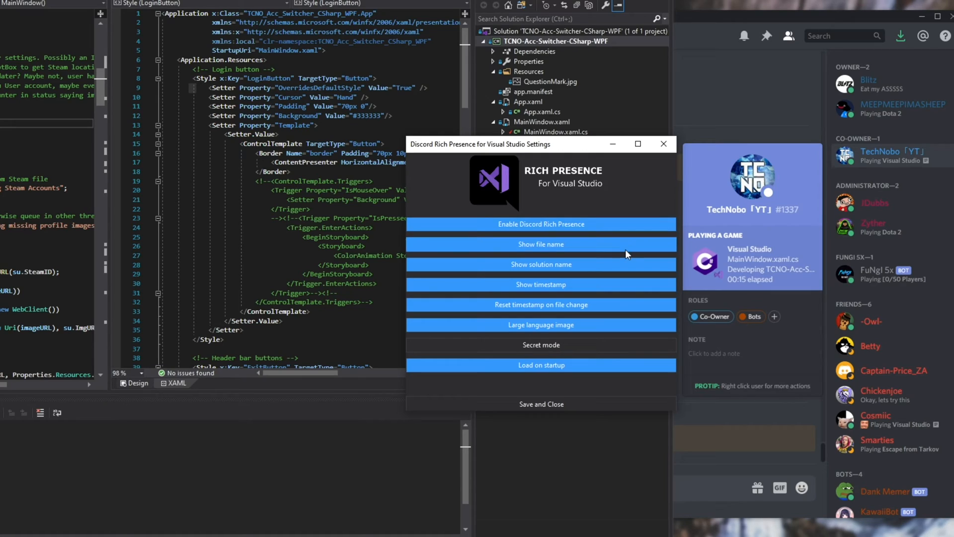
{"action": "mouse_move", "coordinate": [525, 270]}
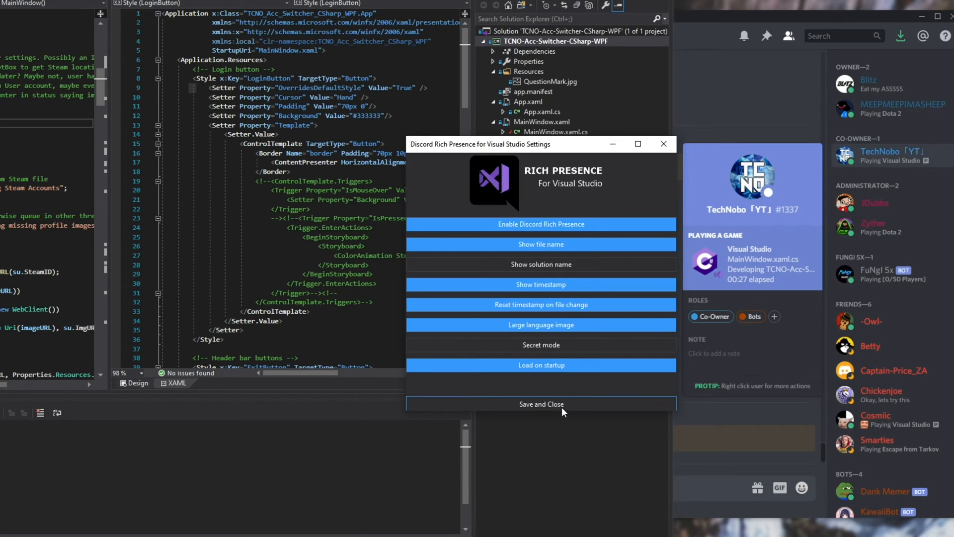
Save Rich Presence settings with Secret mode on so Discord hides file details behind a joke message
{"action": "left_click", "coordinate": [541, 404]}
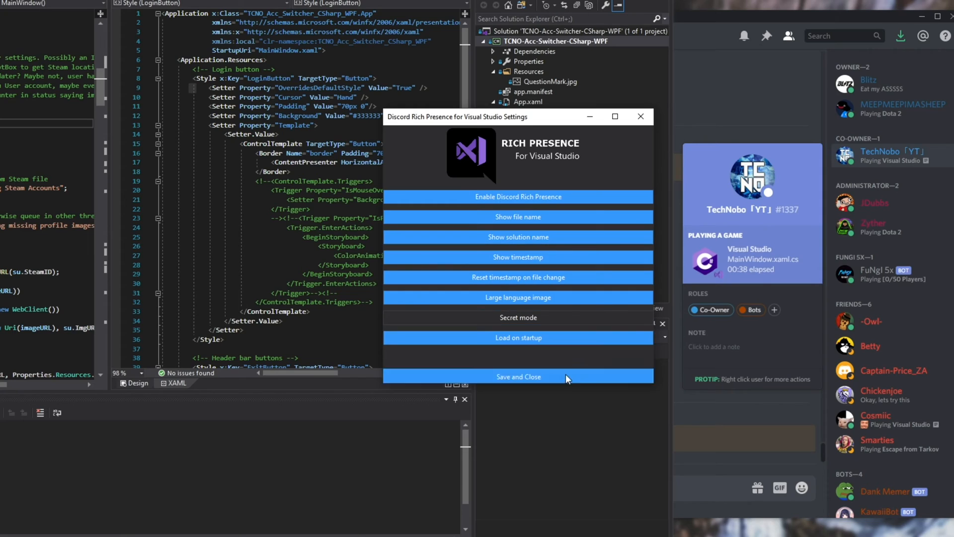
{"action": "left_click", "coordinate": [518, 376]}
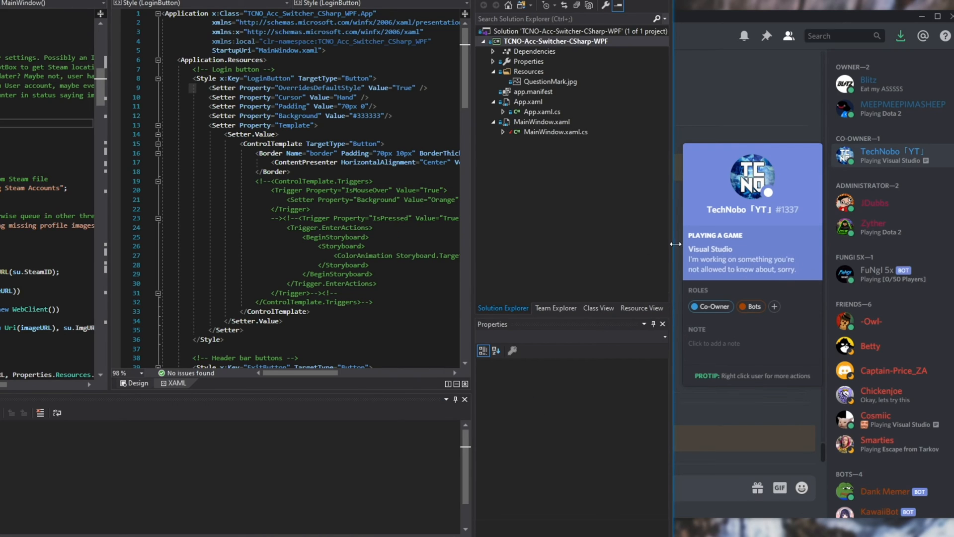
{"action": "mouse_move", "coordinate": [749, 275]}
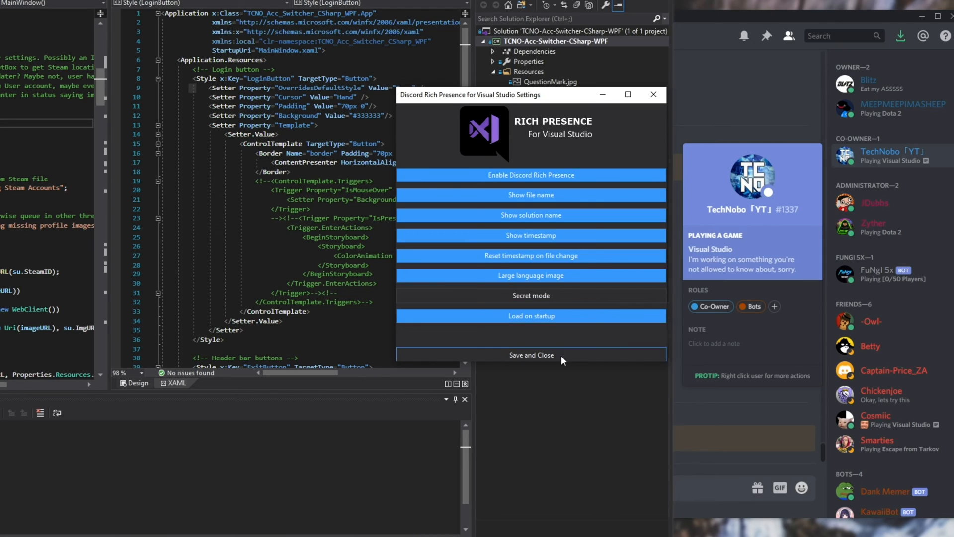
Save the settings with Secret mode off so Discord shows MainWindow.xaml.cs again
{"action": "left_click", "coordinate": [530, 355]}
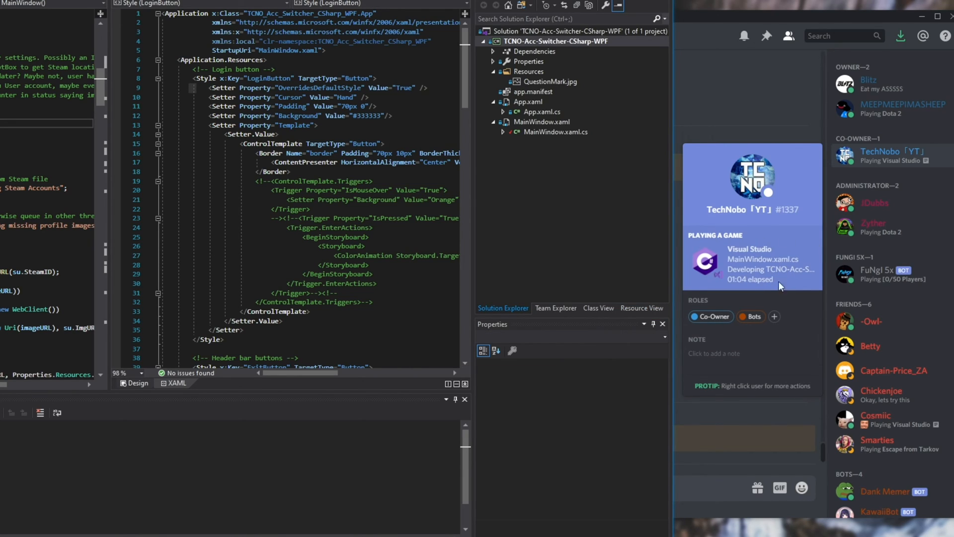